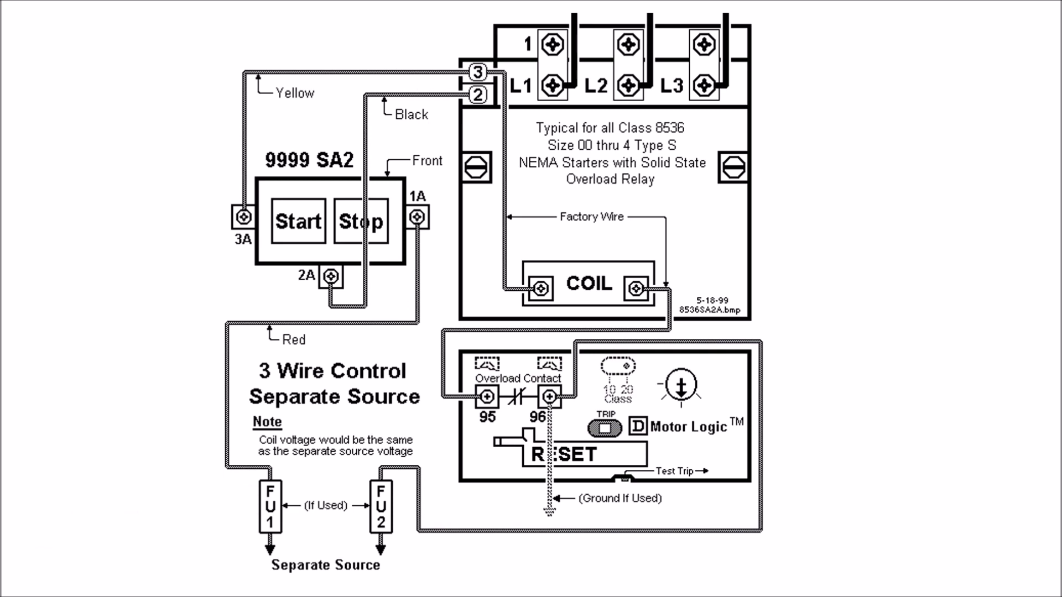
# - Advance the slideshow from the 3-wire separate-source diagram to the 'Common control' title slide
pyautogui.click(412, 220)
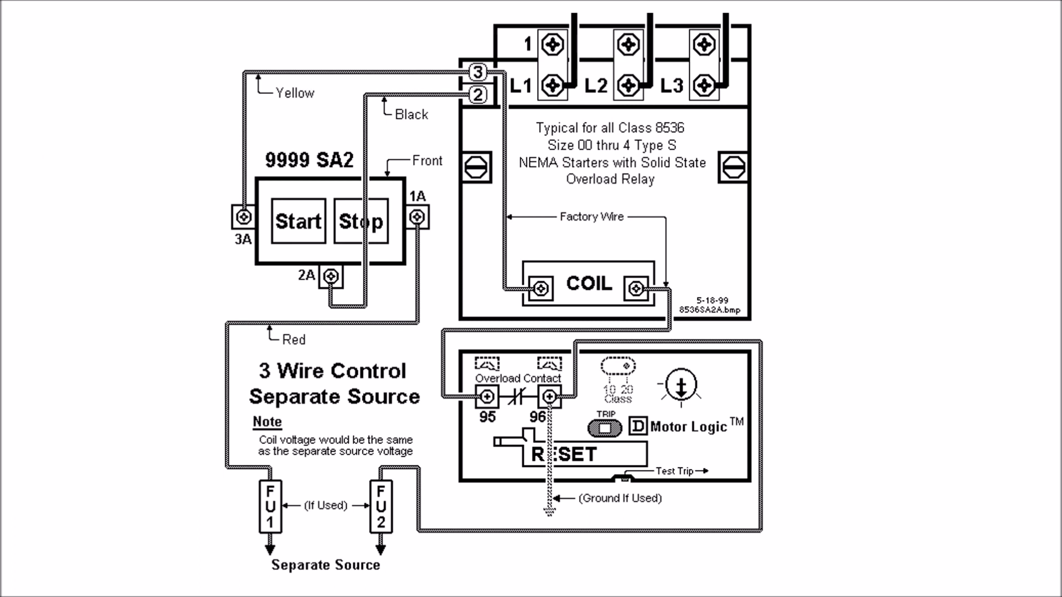
pyautogui.click(531, 299)
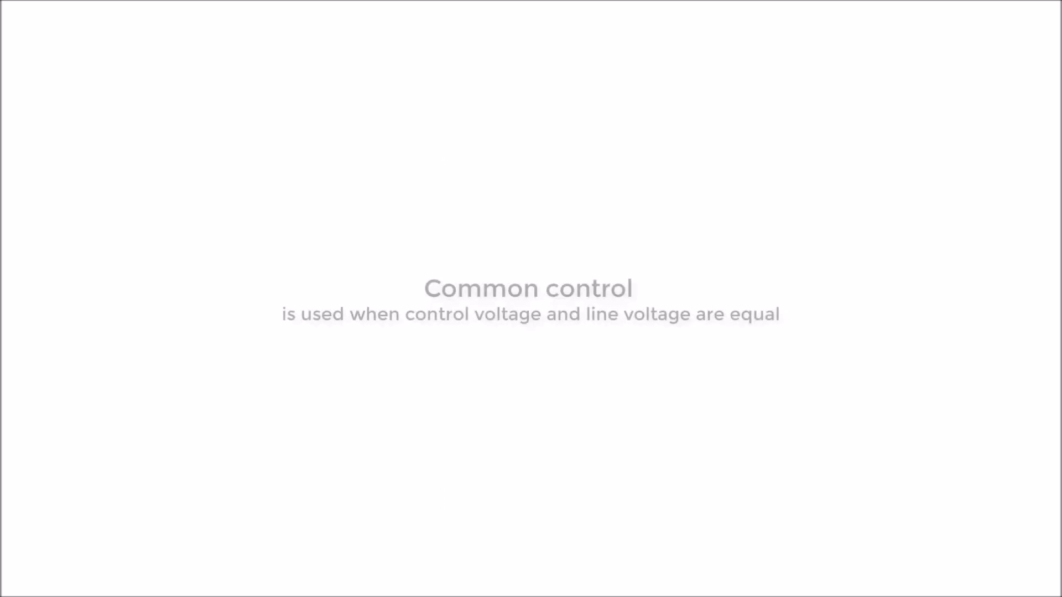